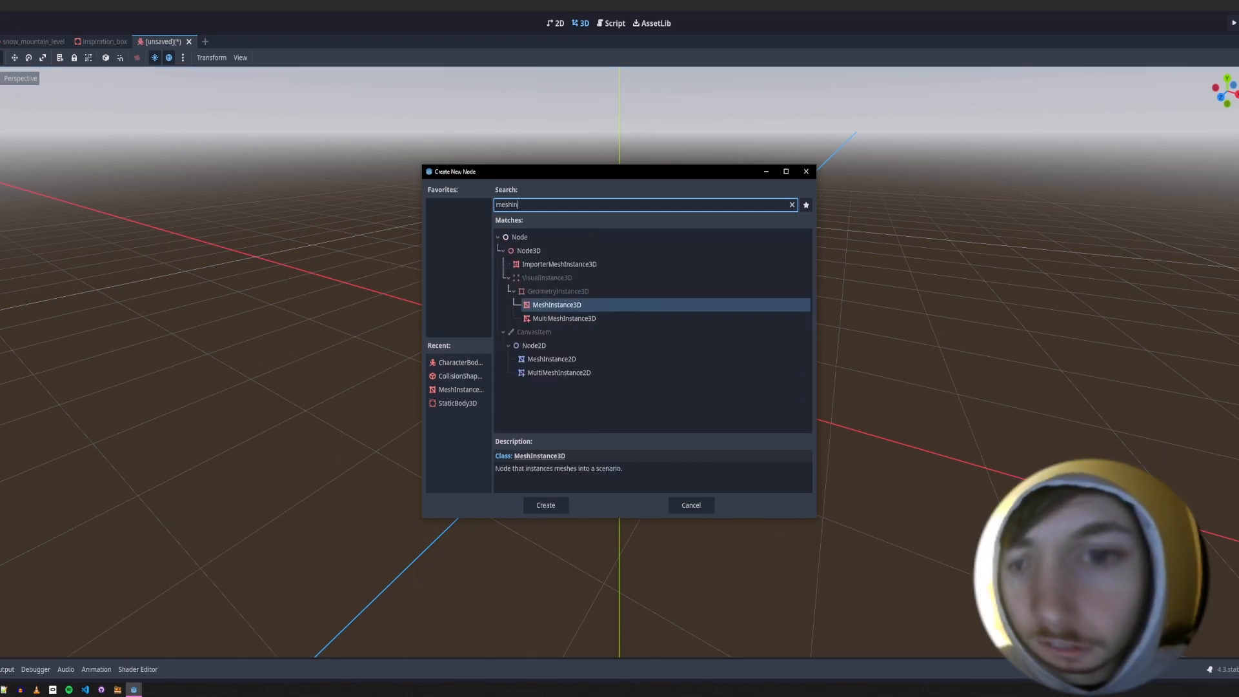
- Add a MeshInstance3D to the player scene and a ColorRect to the new UI scene
click(545, 505)
text(col)
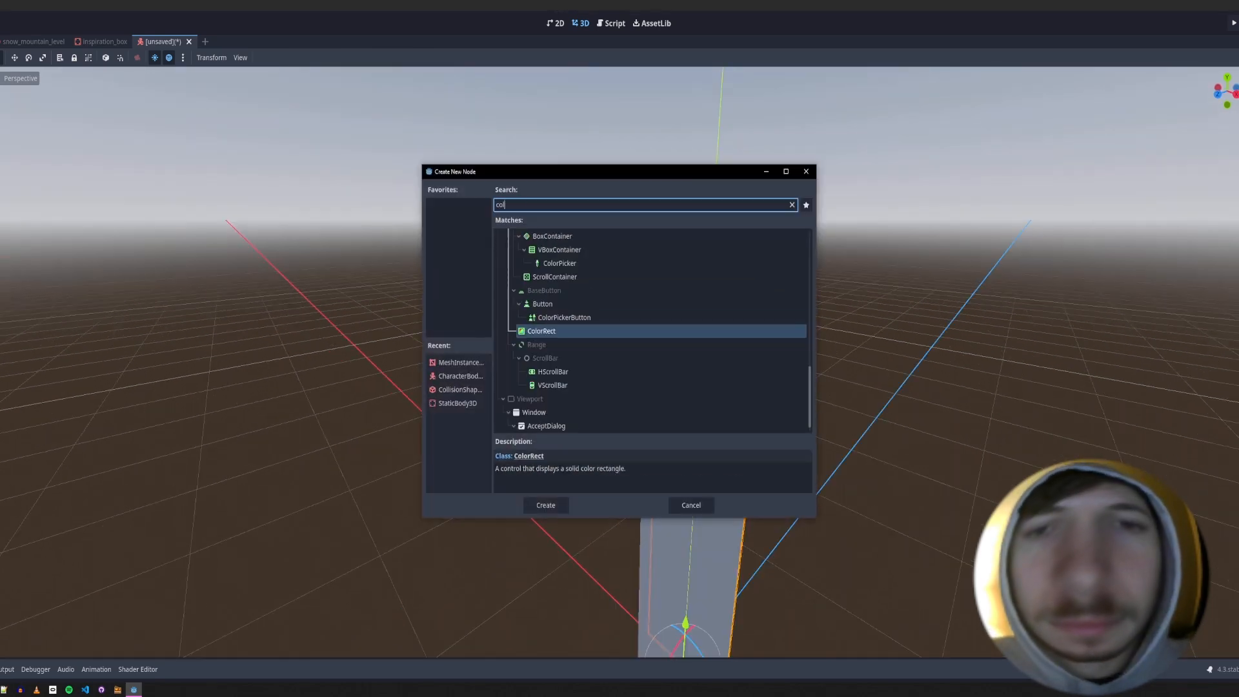
click(545, 504)
text(t)
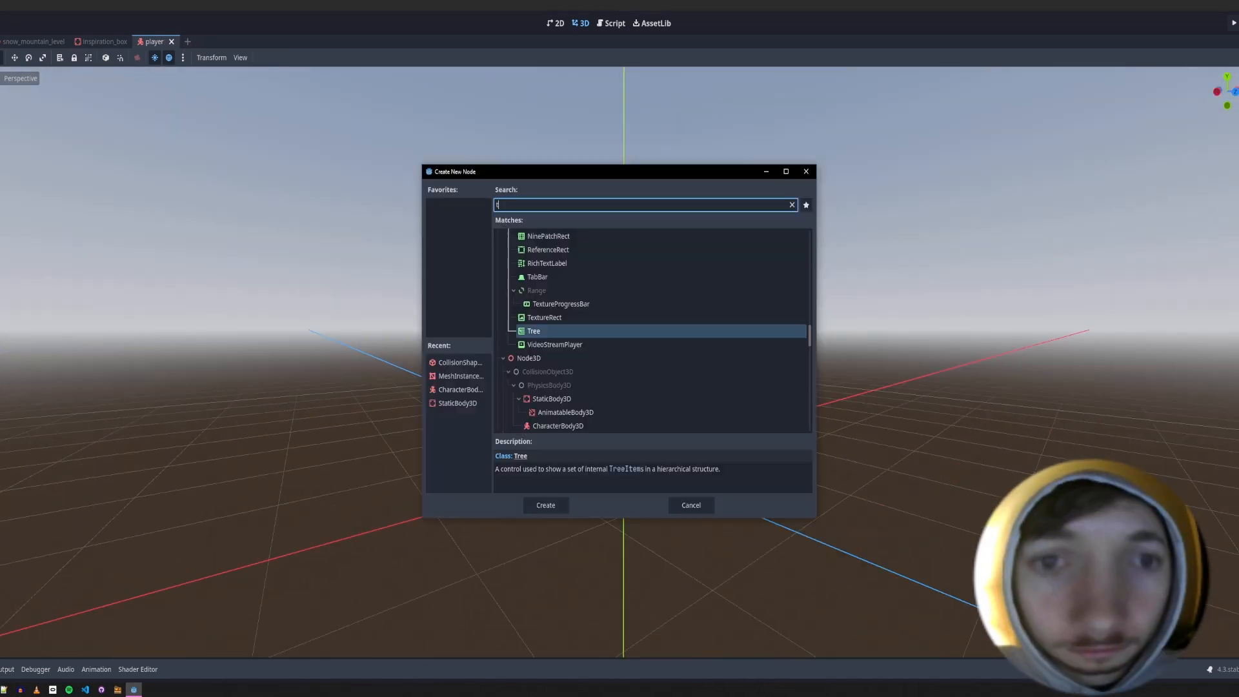
text(h)
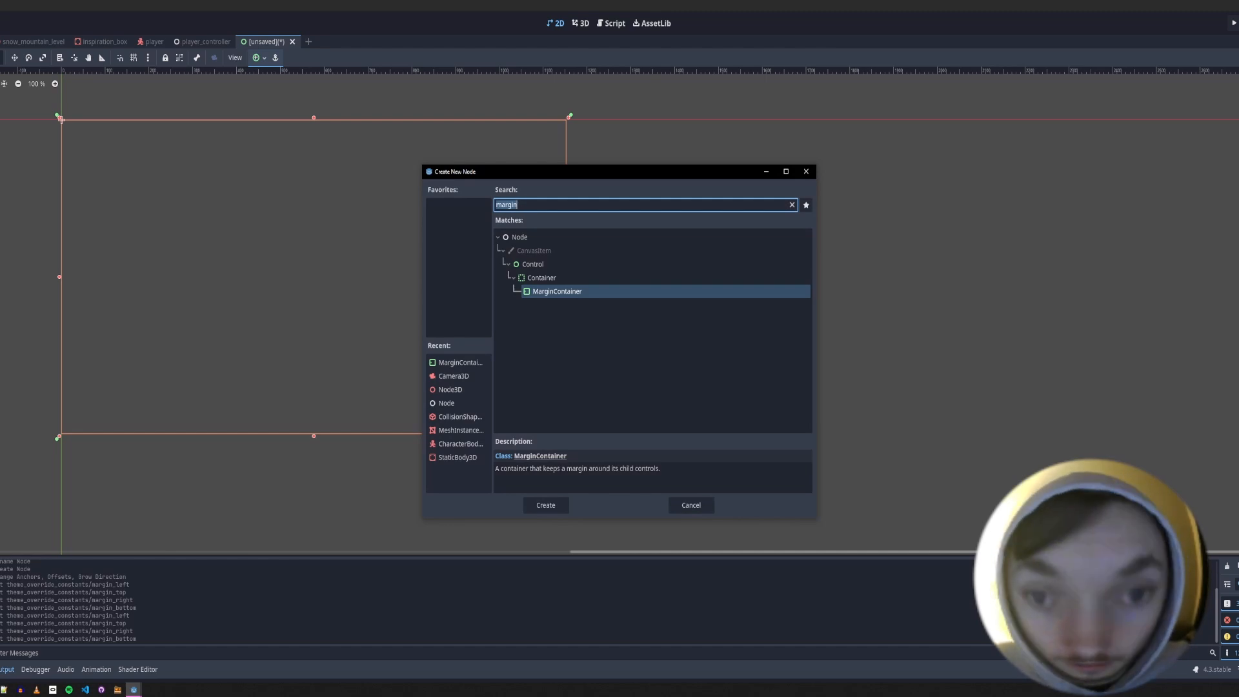
- Add the MarginContainer node, then switch over to Blender for the terrain
click(545, 505)
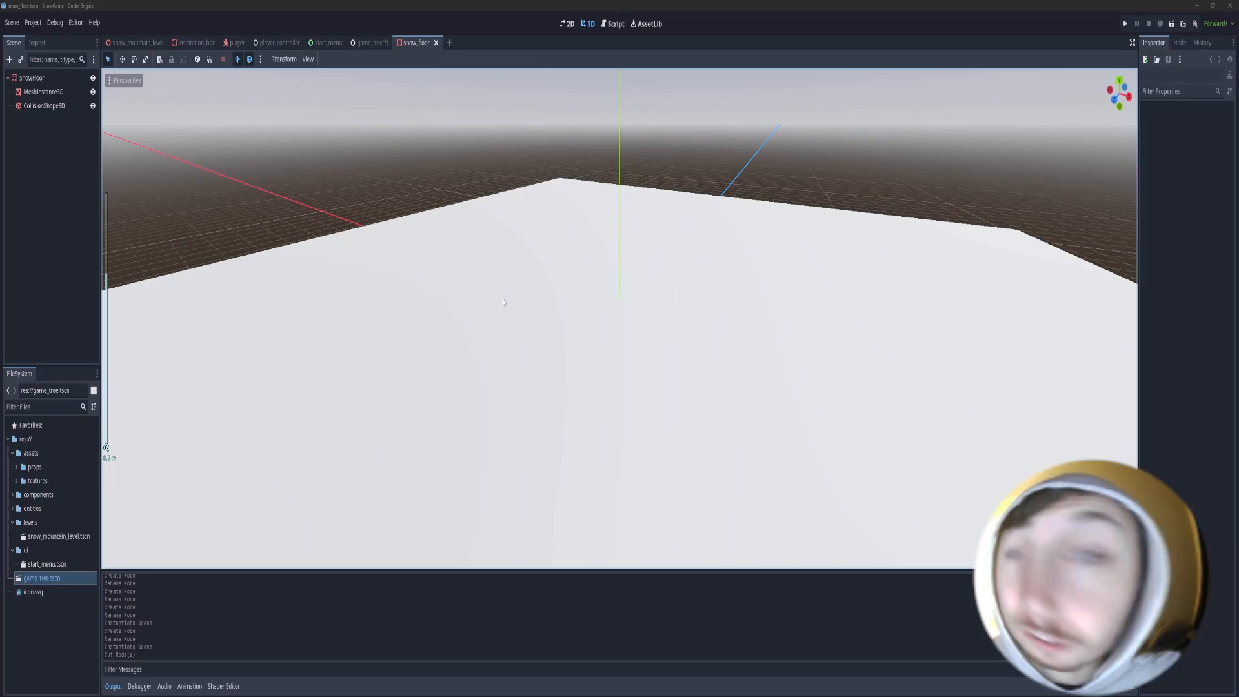
click(44, 90)
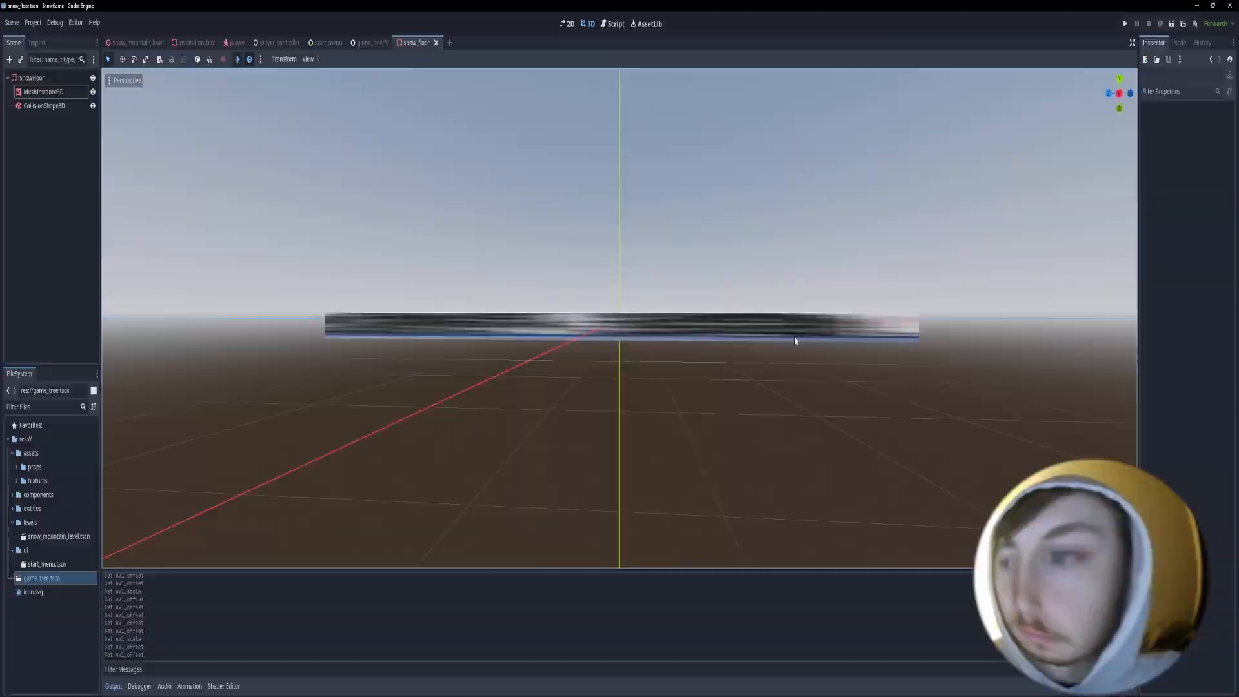
key(alt+tab)
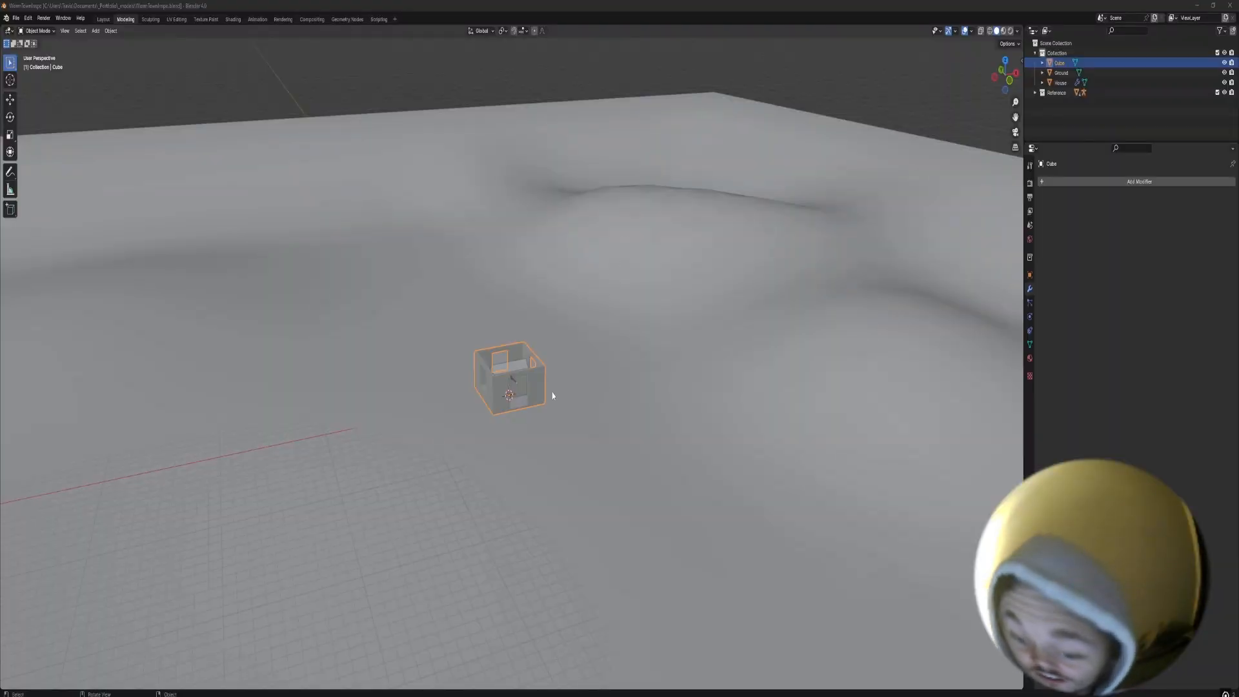
mouse_move(550, 92)
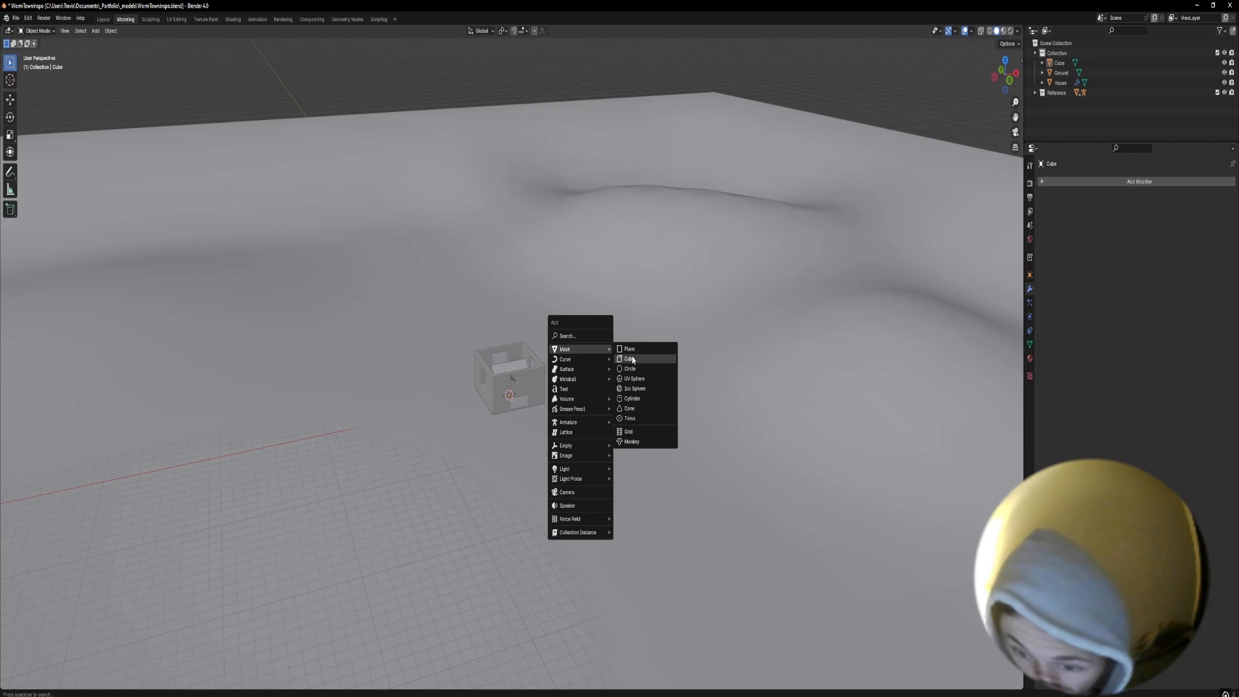
- Add a plane named Mountain, subdivide it, and move toward sculpting it into a hill
click(629, 349)
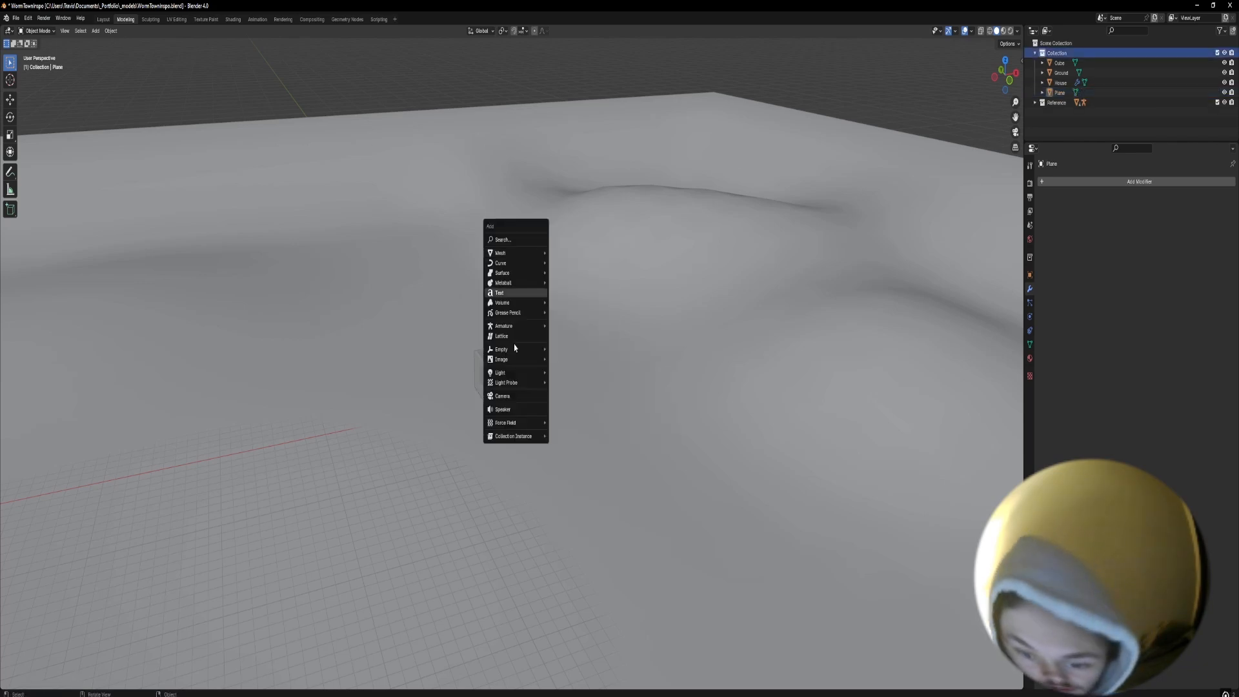
click(500, 359)
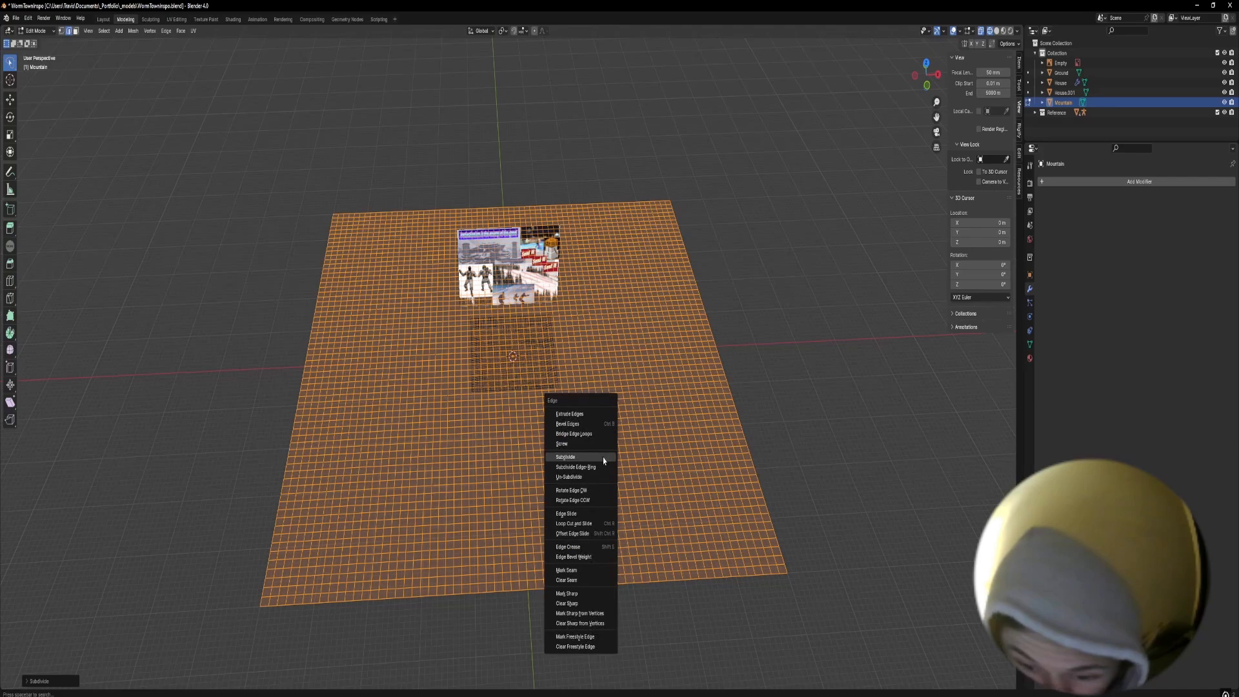
click(566, 457)
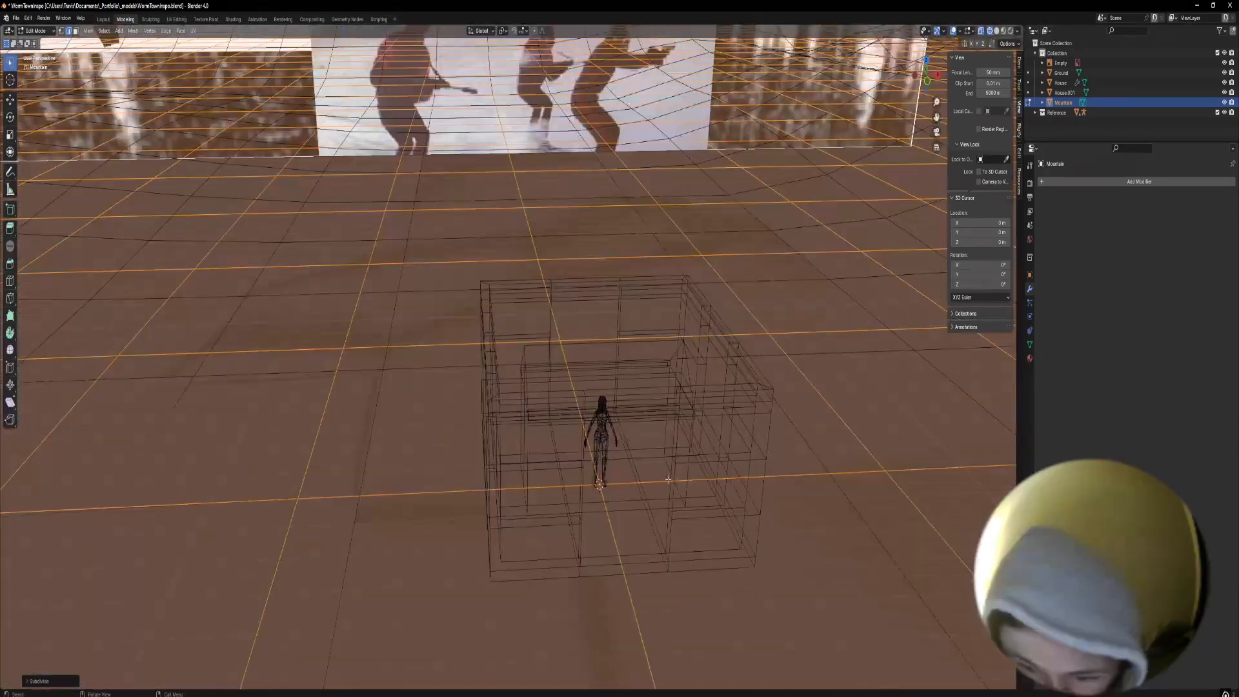
click(150, 19)
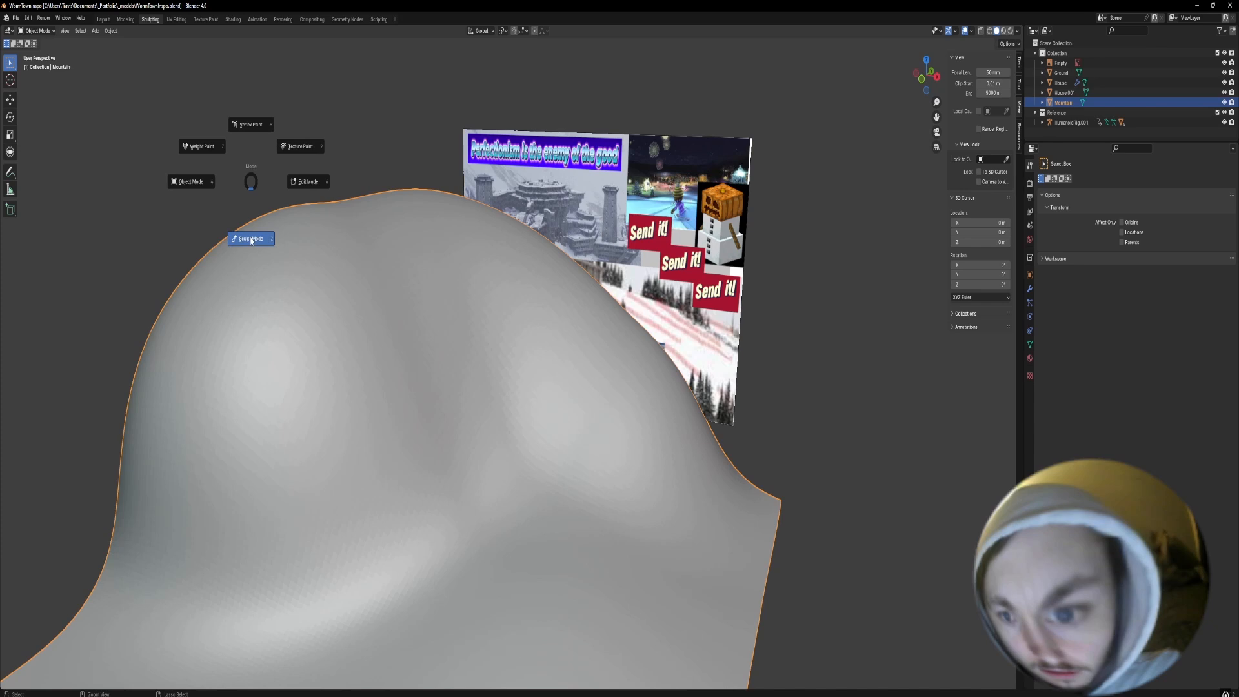
- Sculpt the Mountain into a ridged peak, apply Shade Smooth, and head to UV editing
click(252, 238)
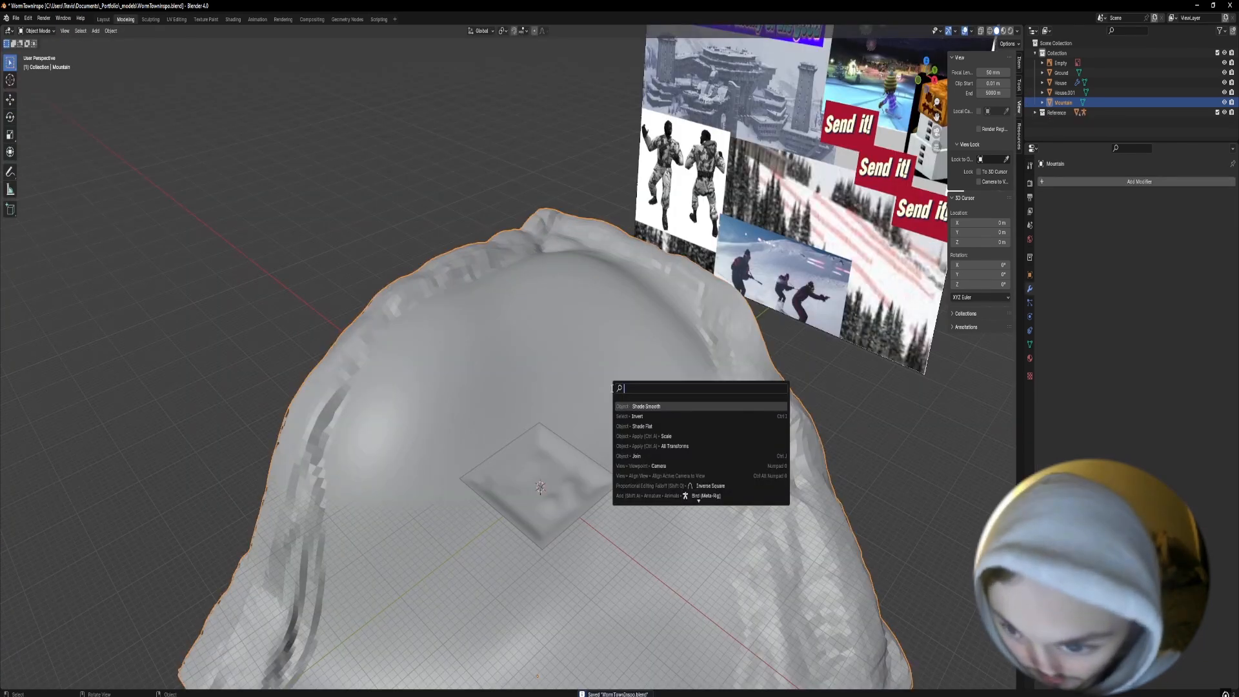
click(645, 407)
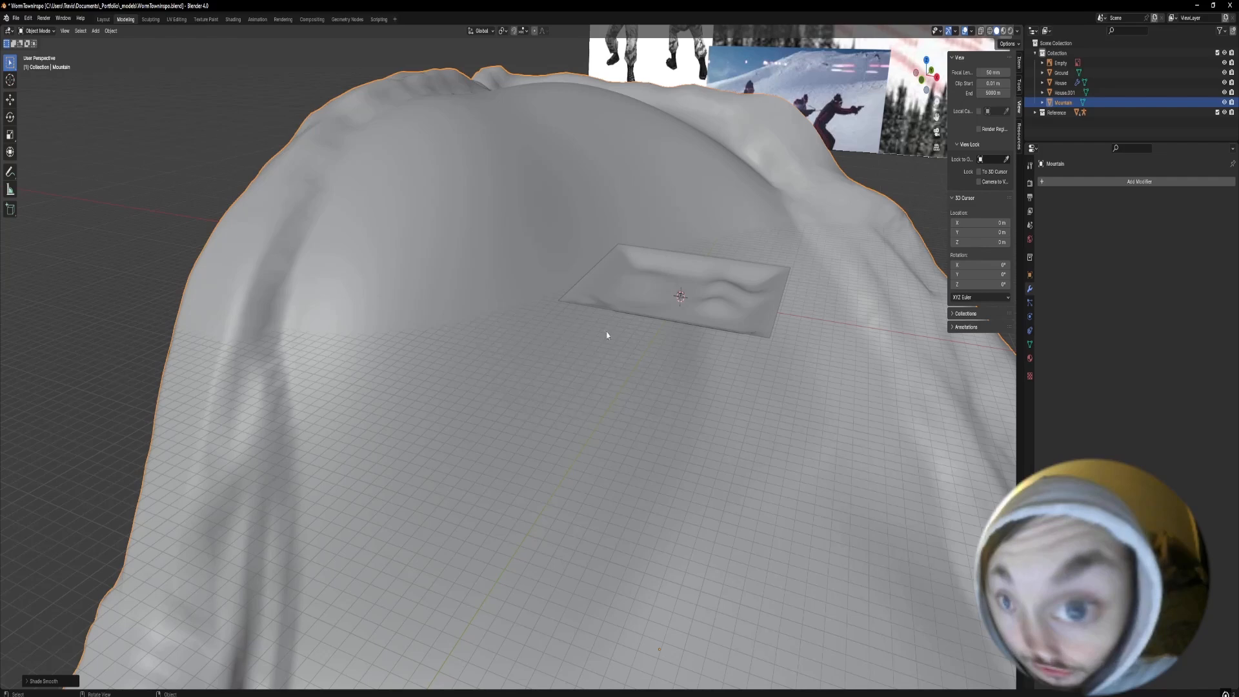
click(176, 19)
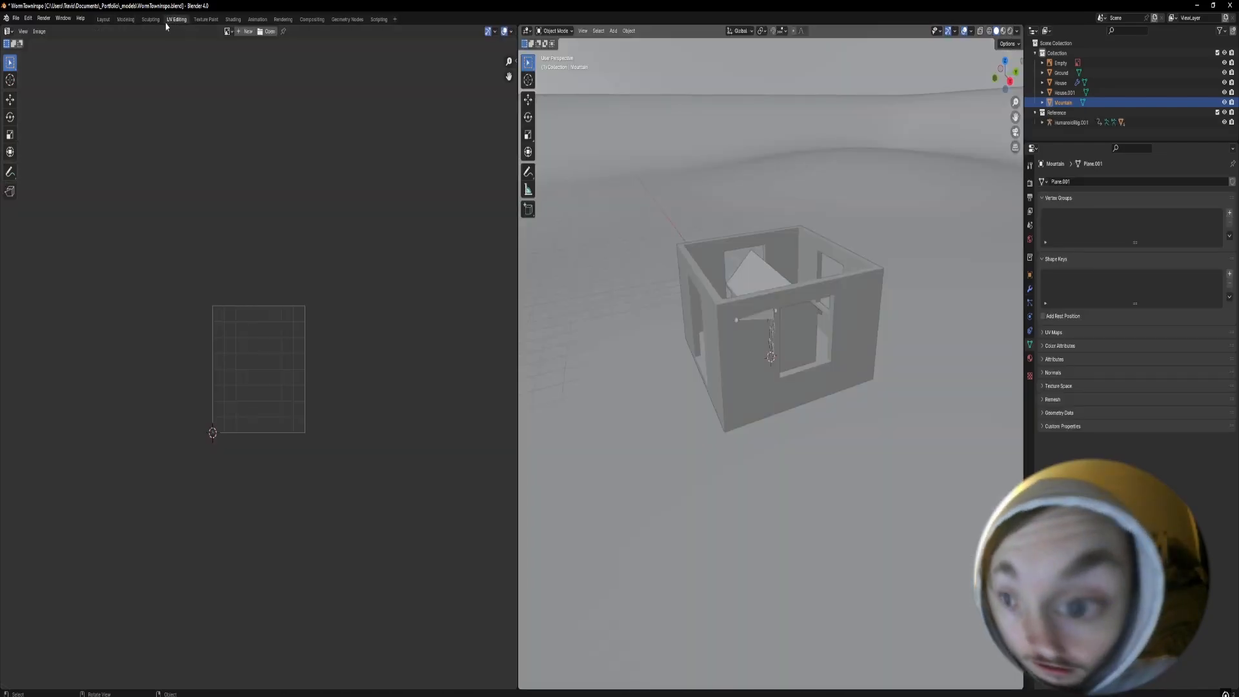
- Add a cube over the mountain, delete part of its edges, and look up a modifier for it
click(150, 19)
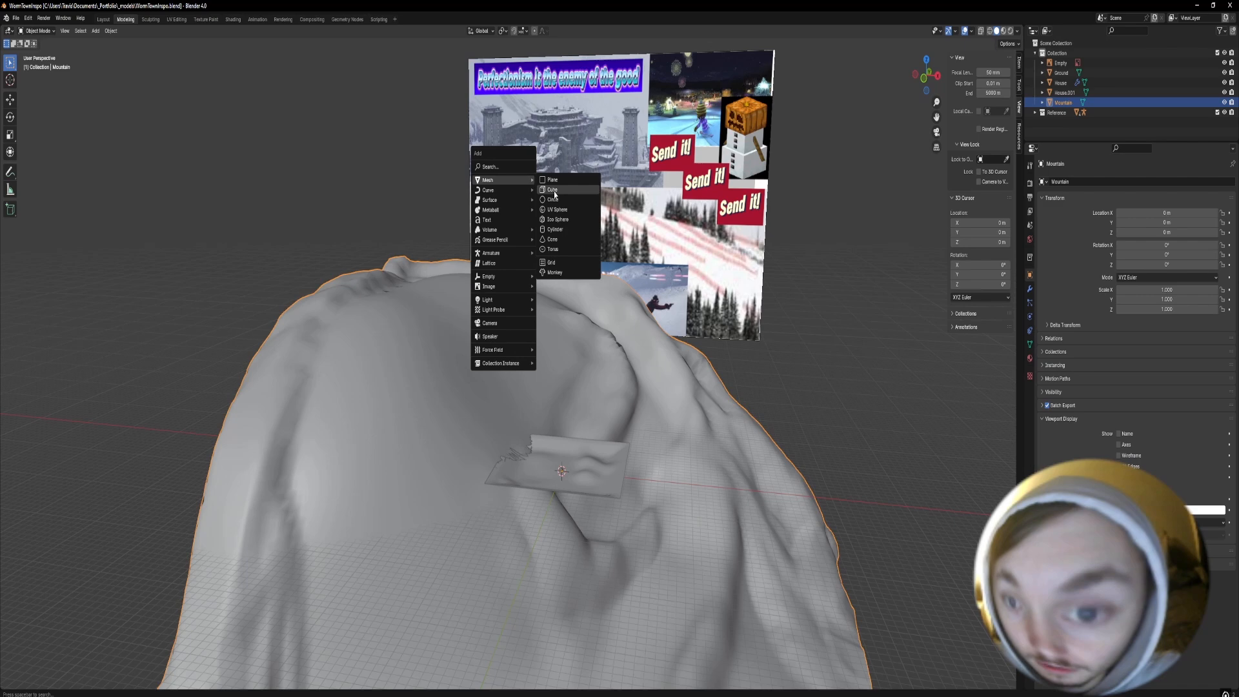
click(553, 189)
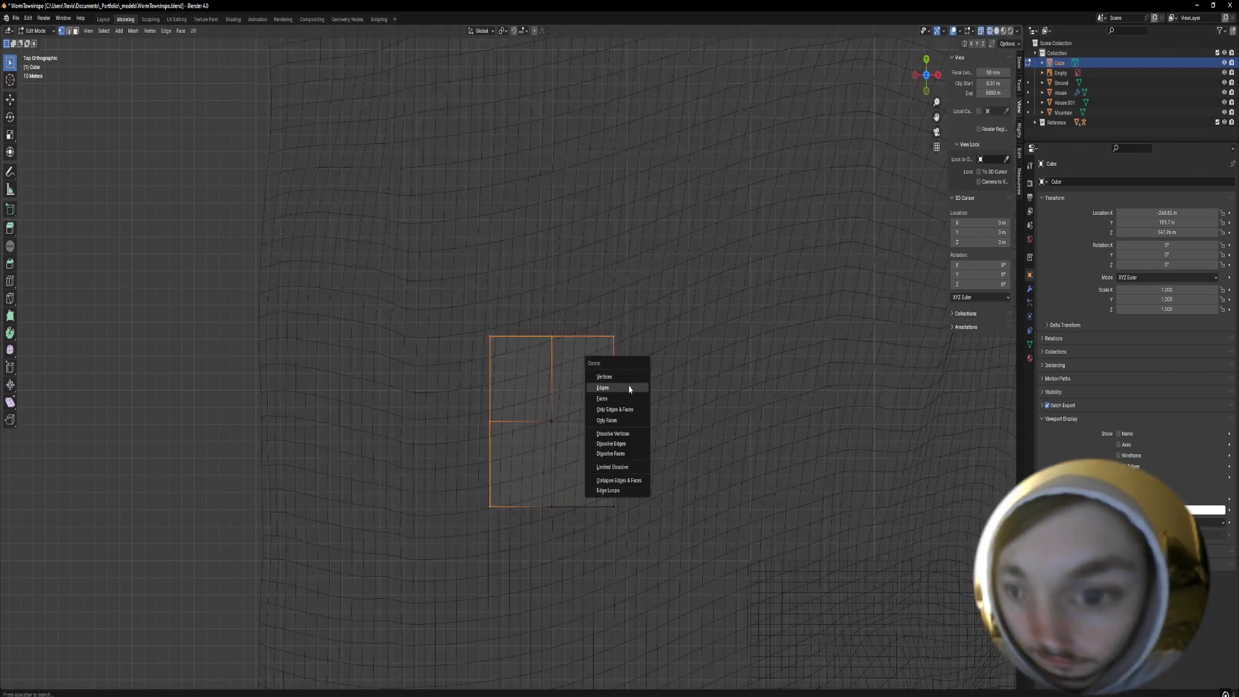
click(602, 389)
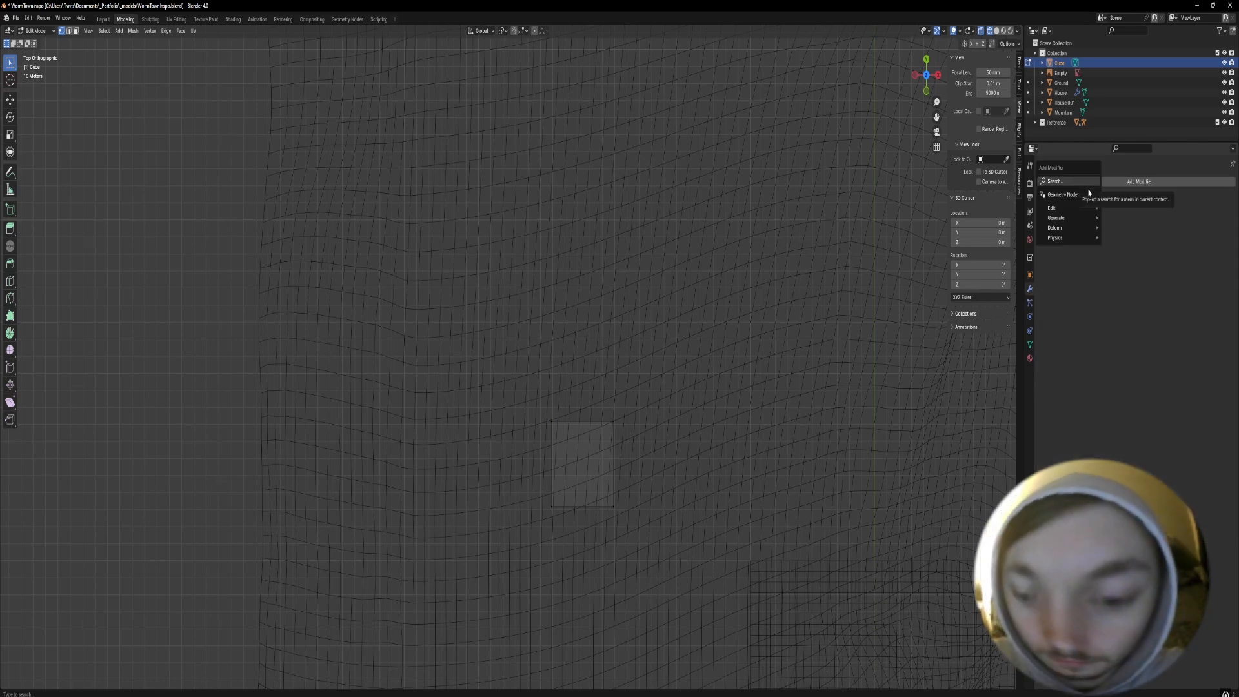
click(1057, 218)
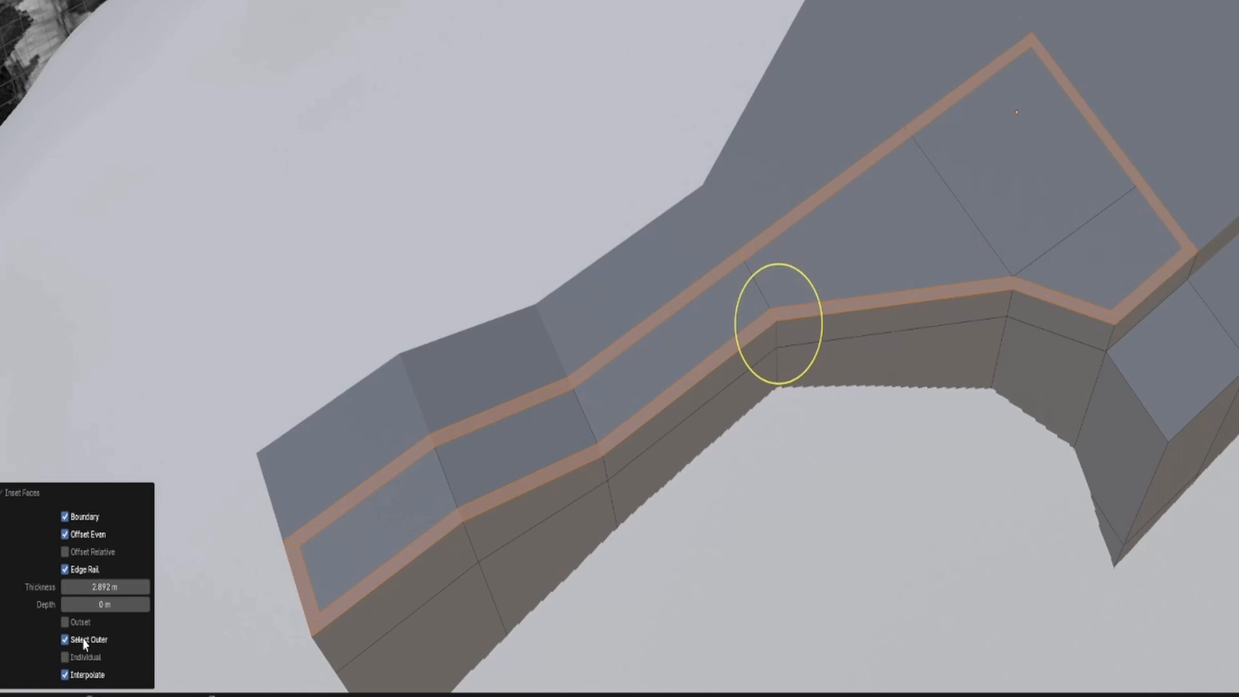
- Inset the ski track's top faces with Select Outer enabled for a raised border
click(65, 639)
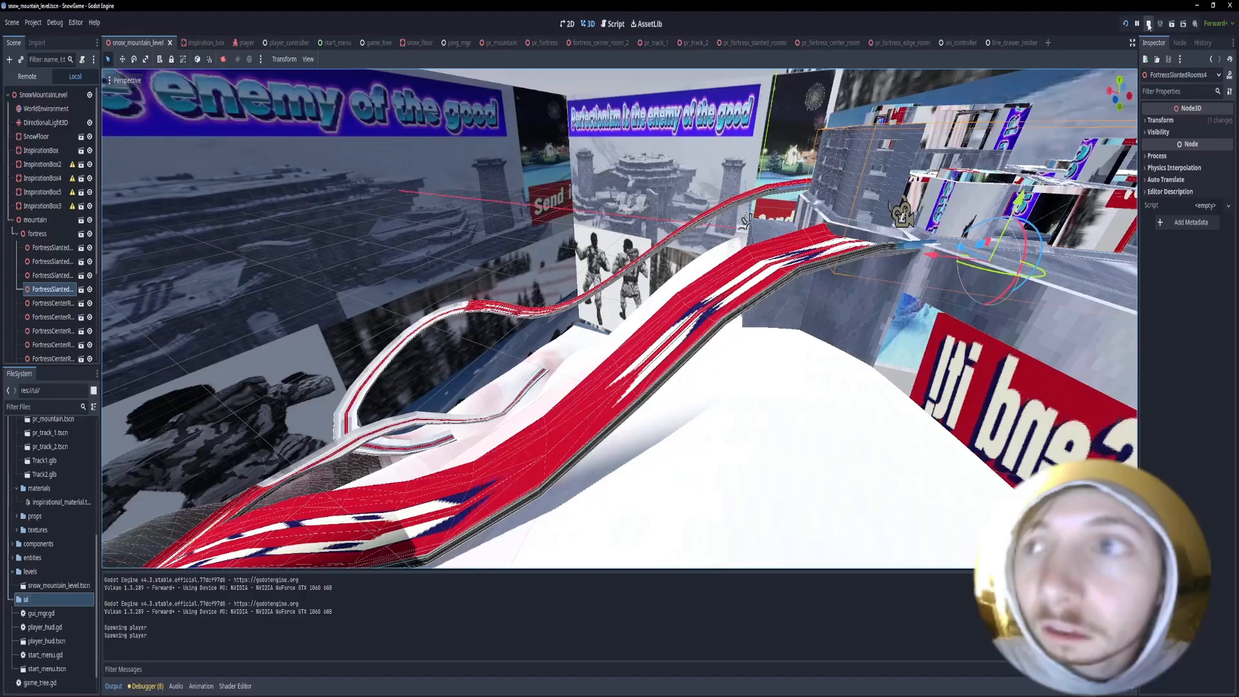
- Run the snow mountain level with the fortress pieces and red striped tracks in place
click(1148, 23)
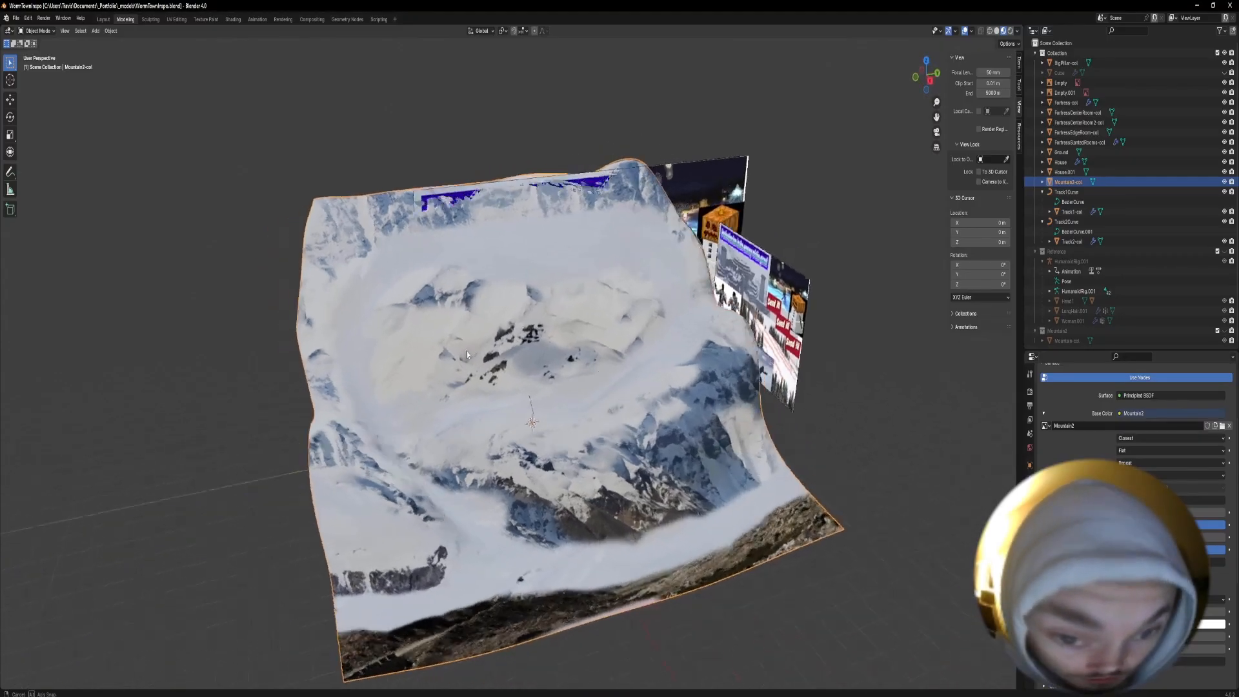
- Apply the Mountain2 snowy-peak texture and ski the character across the running SnowGame level
click(145, 18)
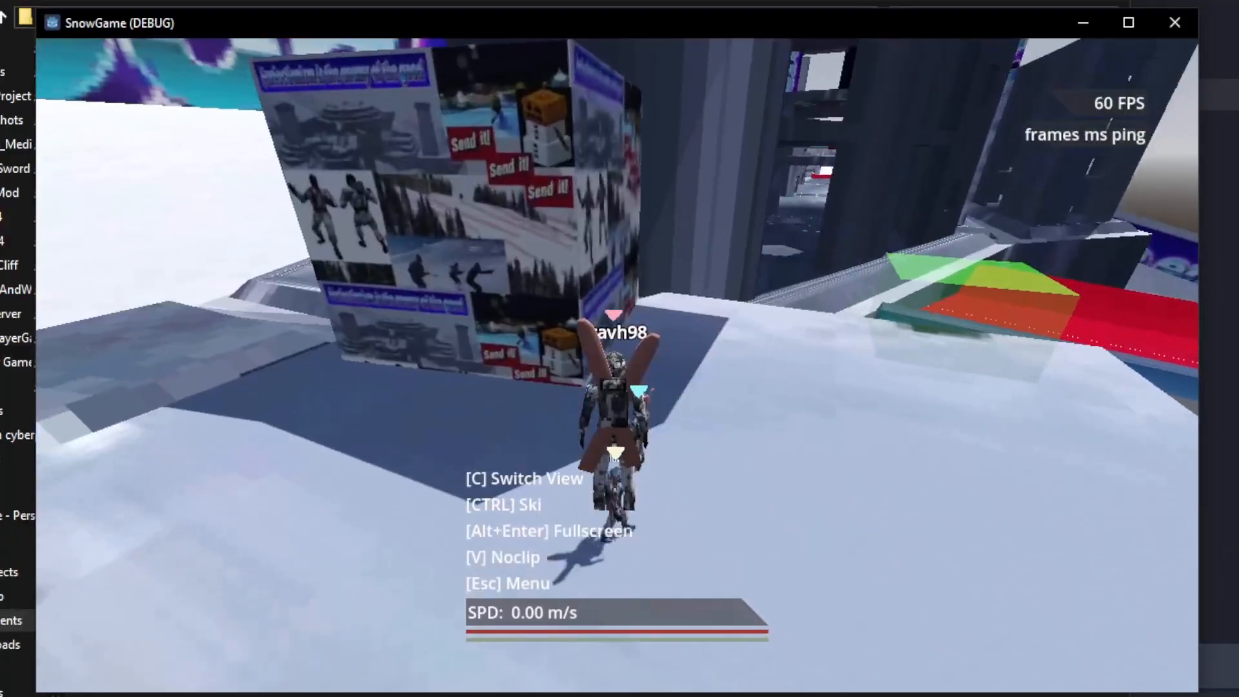
key(w)
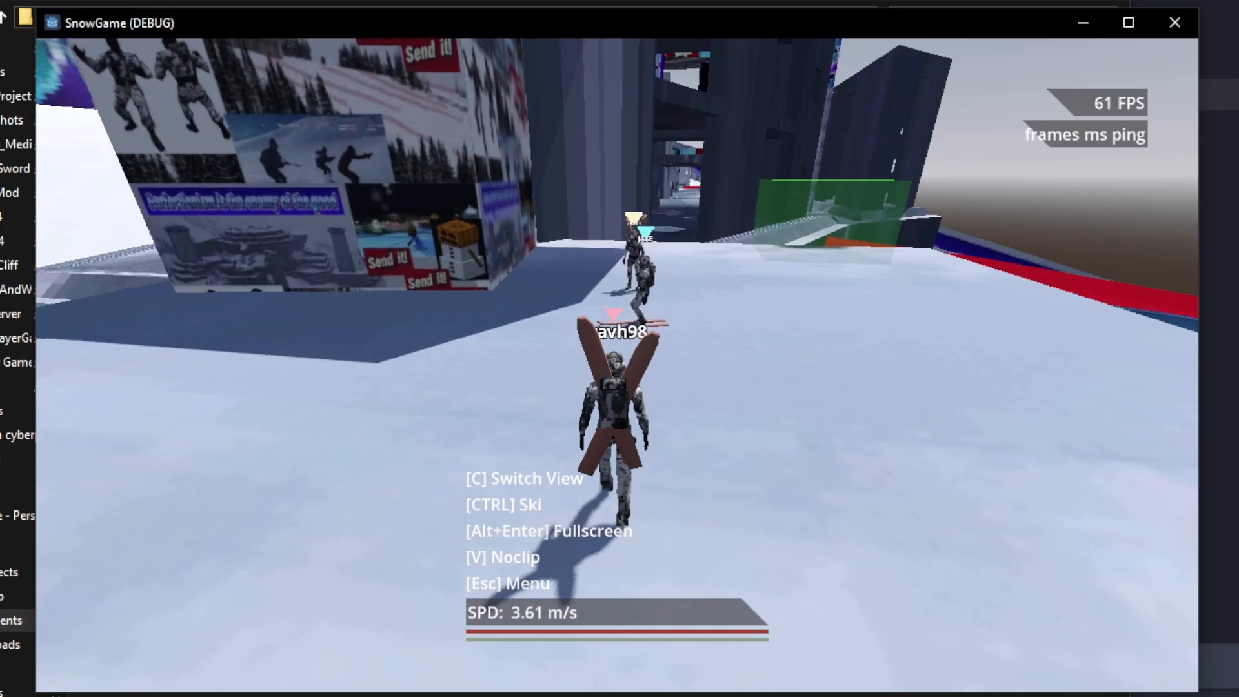